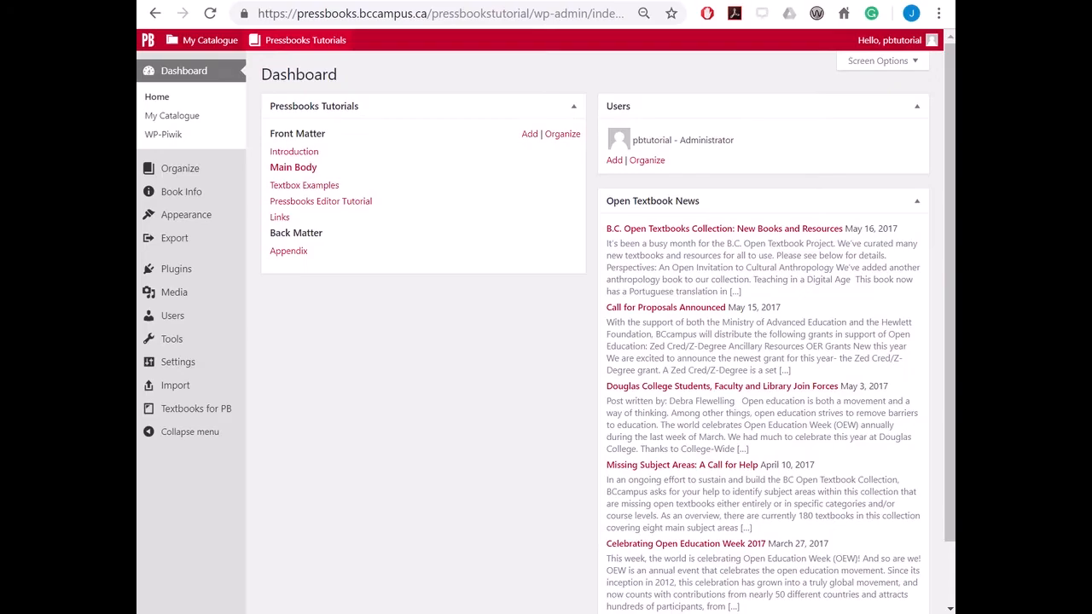
{"action": "mouse_move", "coordinate": [791, 106]}
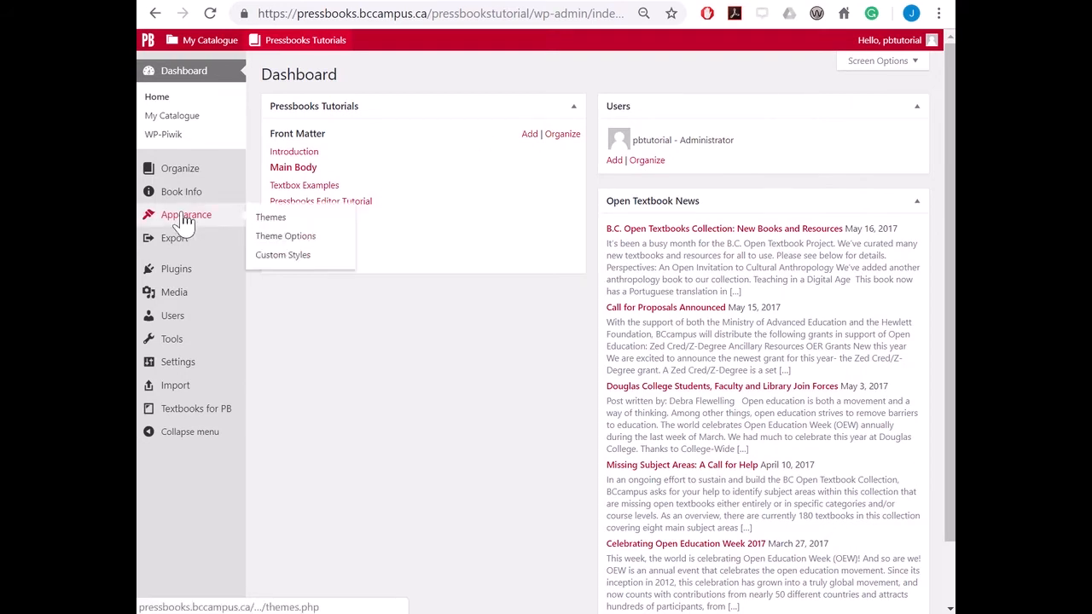
{"action": "mouse_move", "coordinate": [254, 232]}
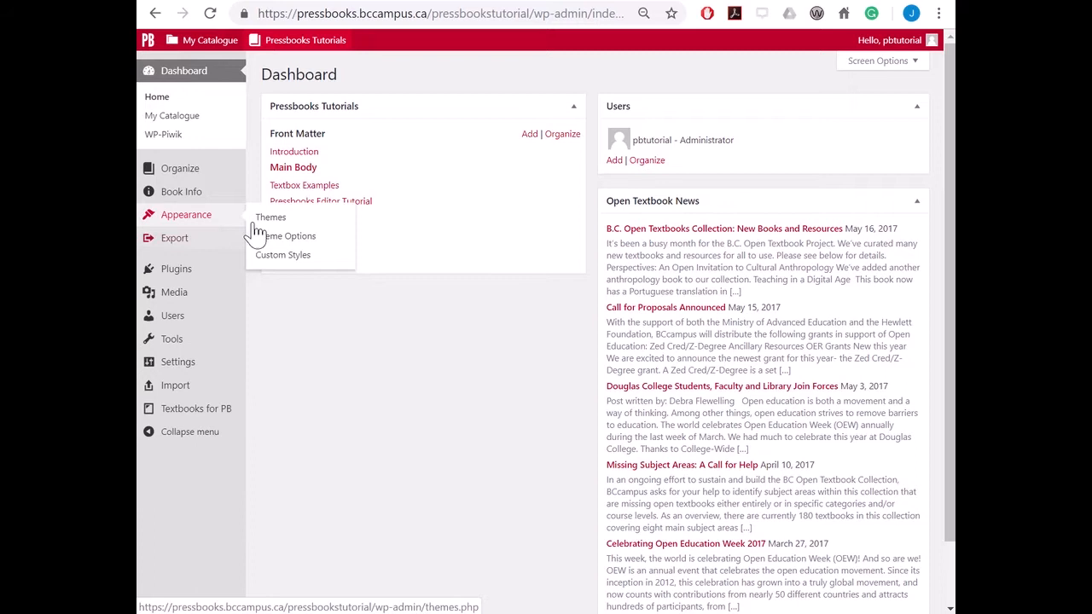
Step: Go to Appearance > Custom Styles with the editing target confirmed as Web
{"action": "left_click", "coordinate": [283, 255]}
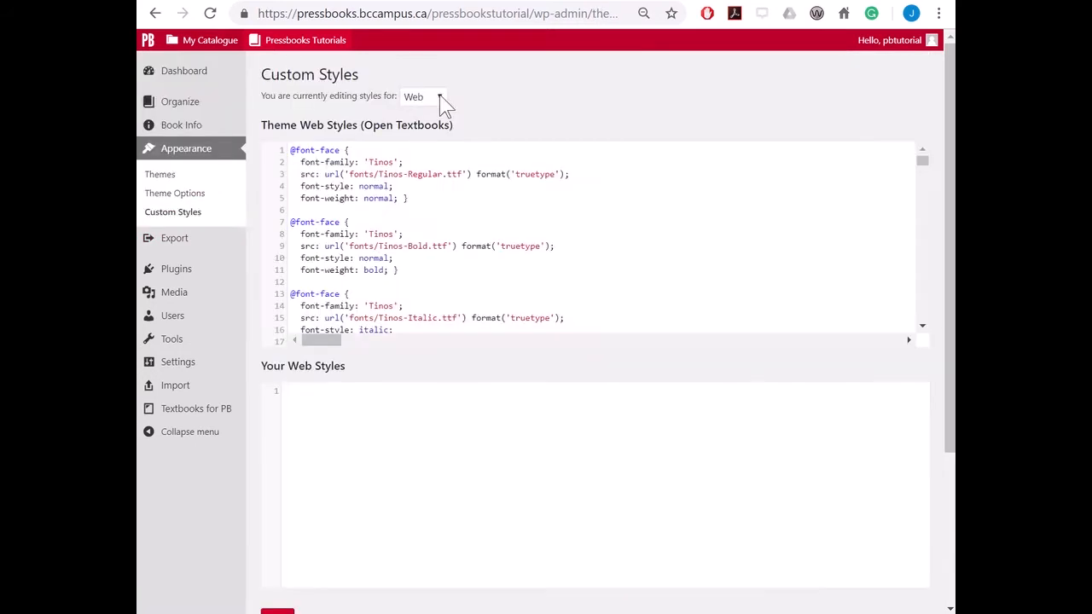
{"action": "left_click", "coordinate": [423, 96]}
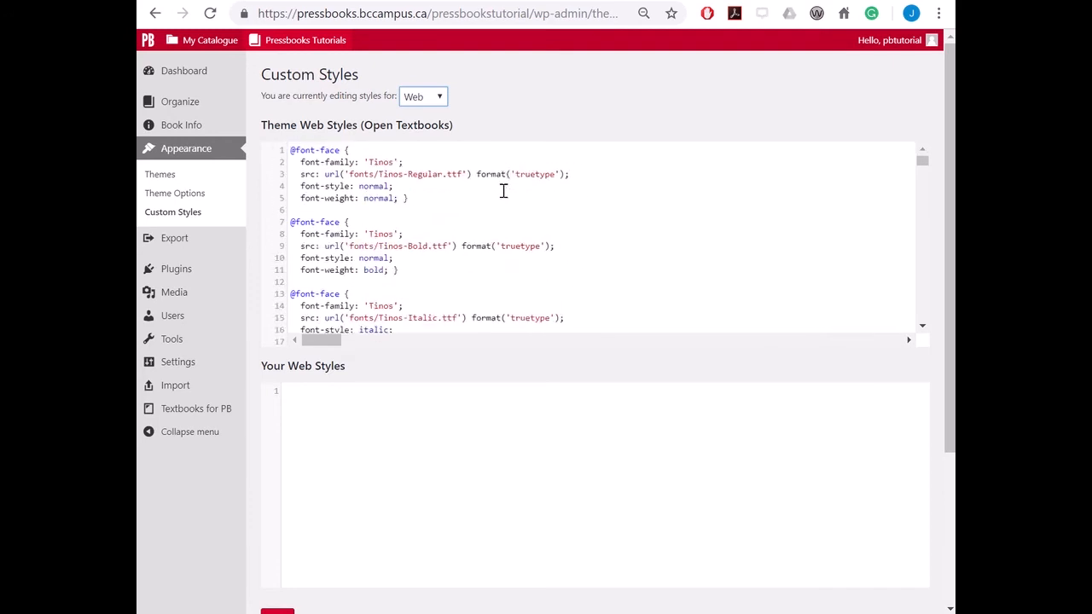
Step: Bring up the find bar inside the Theme Web Styles code editor via Ctrl+F
{"action": "left_click", "coordinate": [408, 198]}
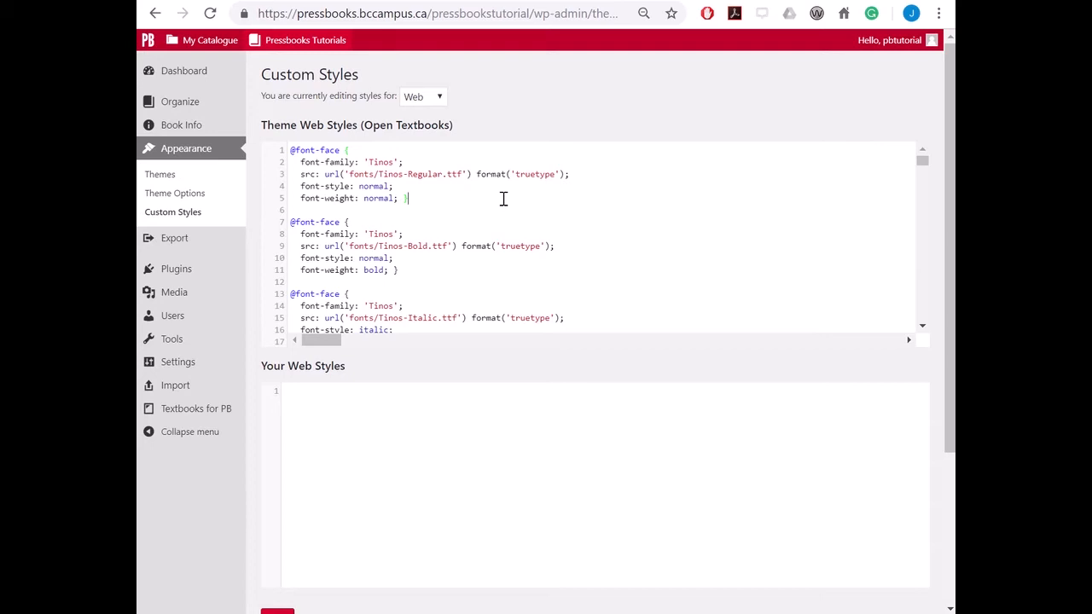
{"action": "key", "text": "Ctrl+f"}
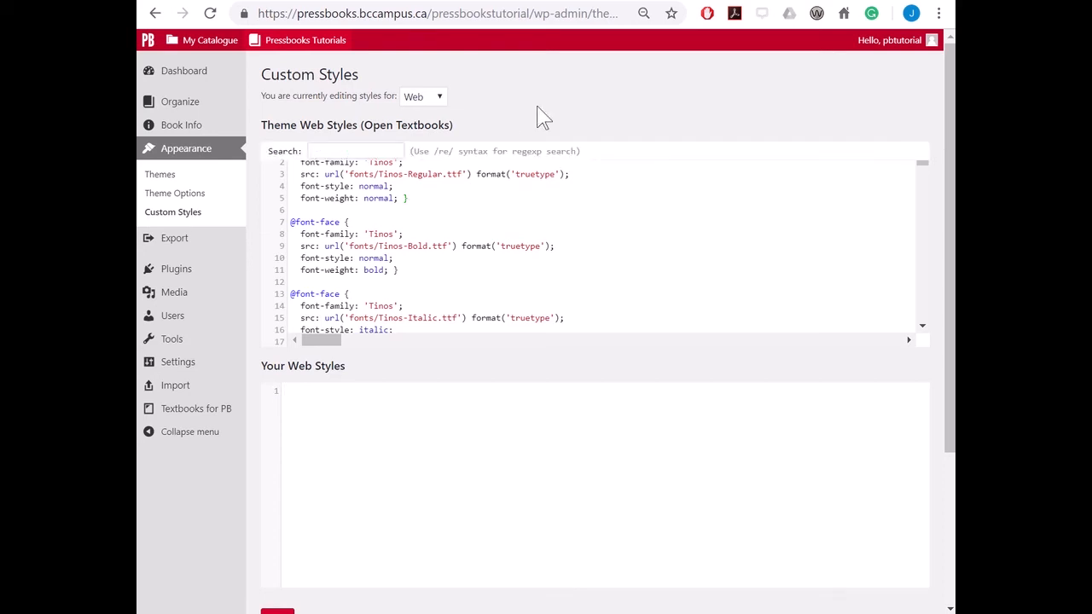
Step: Search the theme stylesheet for the blockquote rule and locate it around line 251
{"action": "left_click", "coordinate": [355, 150]}
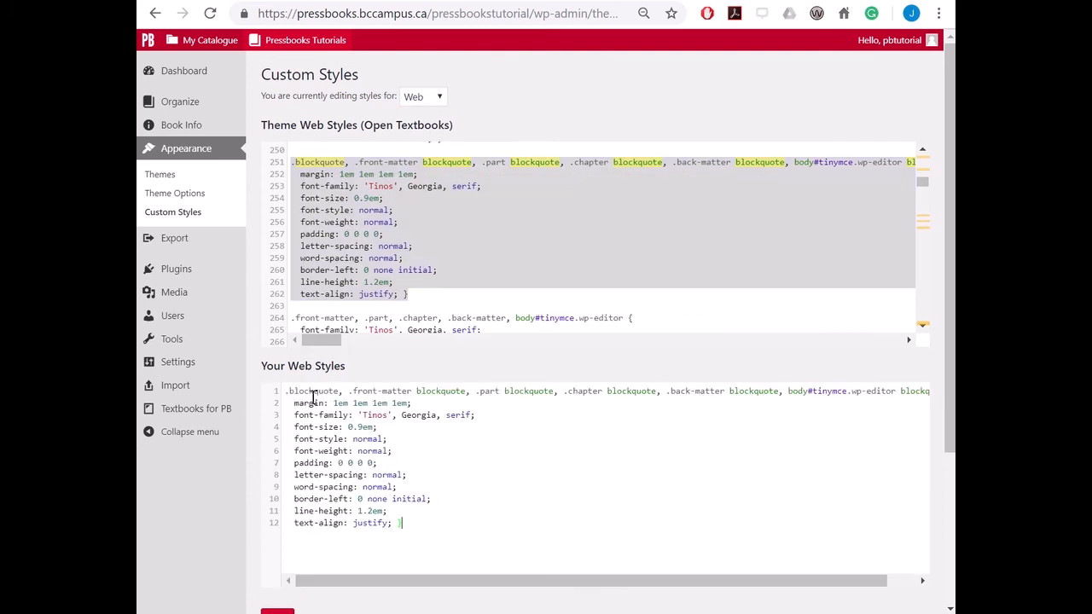
{"action": "scroll", "scroll_direction": "down", "scroll_amount": 3}
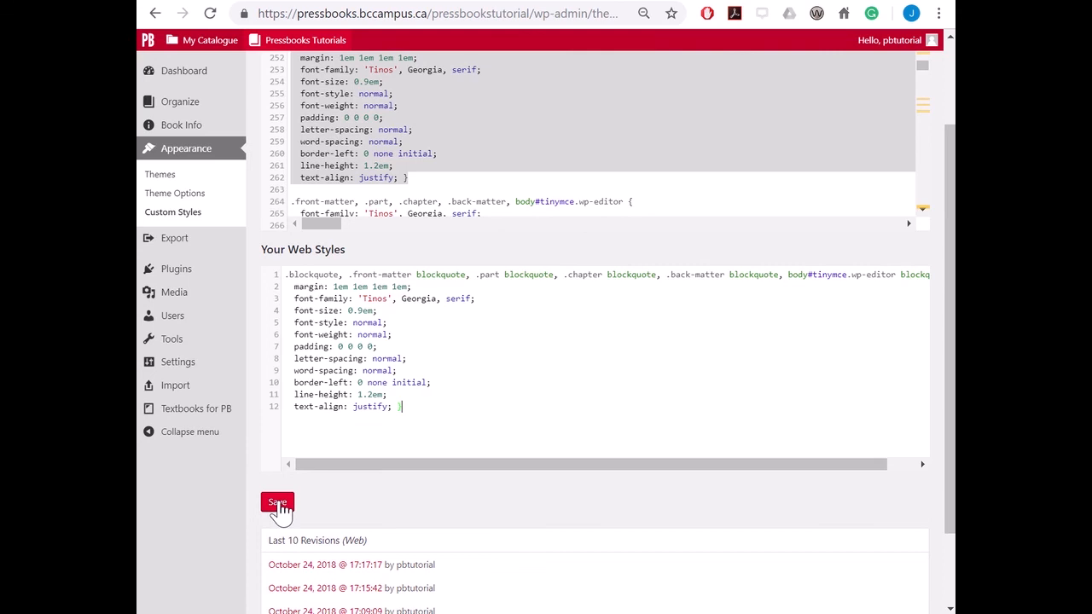